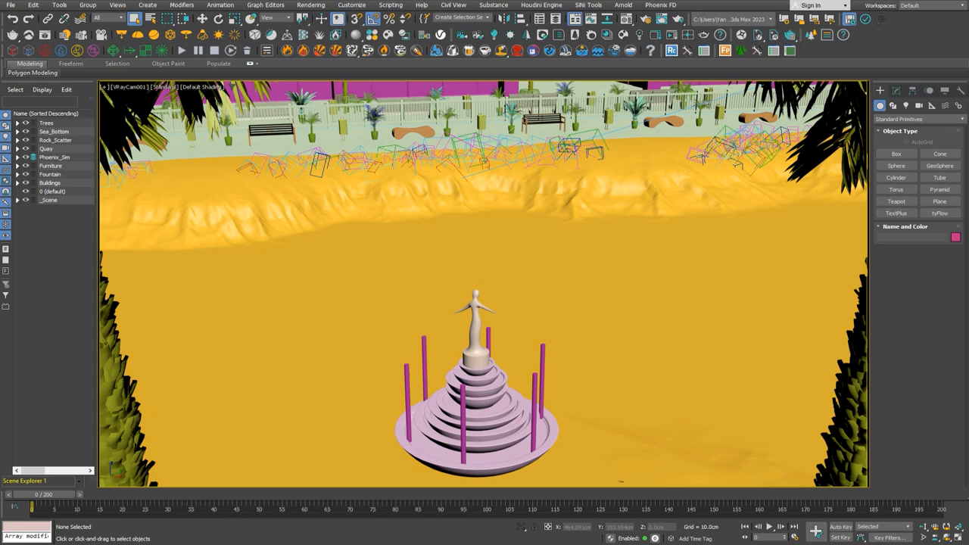
mouse_move(644, 307)
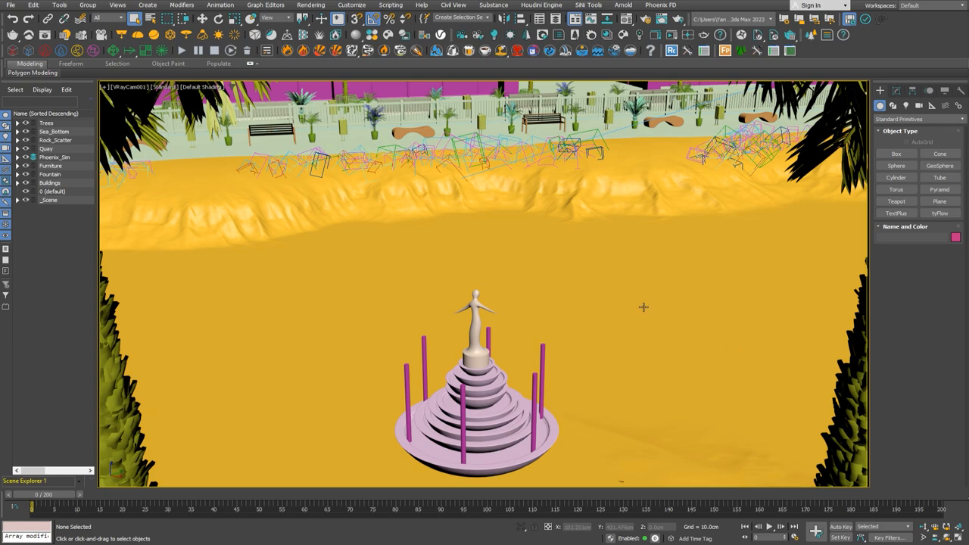
mouse_move(569, 466)
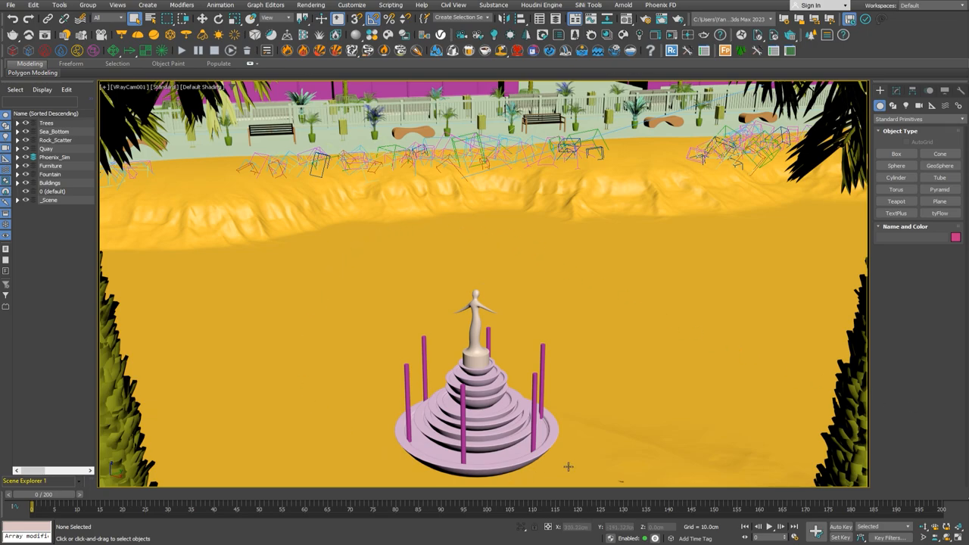
mouse_move(687, 303)
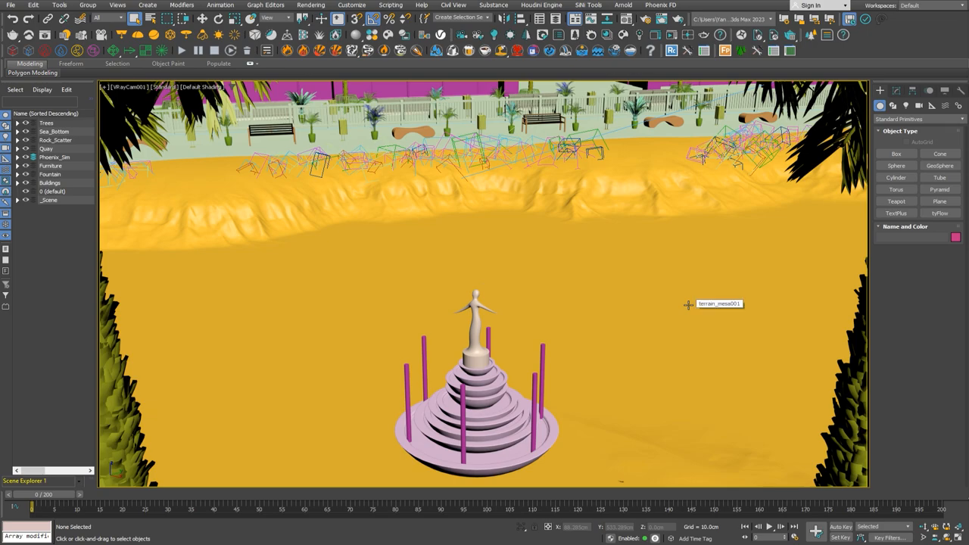
mouse_move(682, 295)
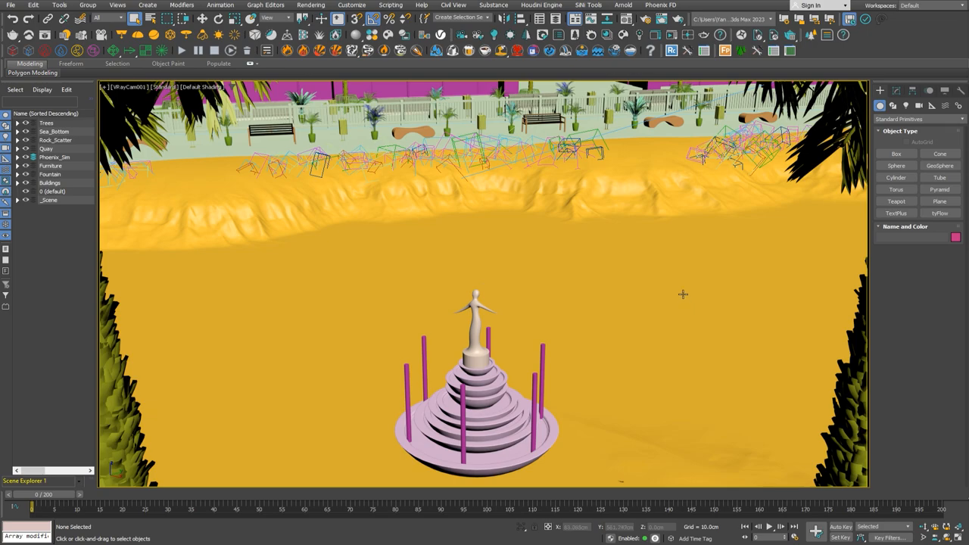
mouse_move(583, 50)
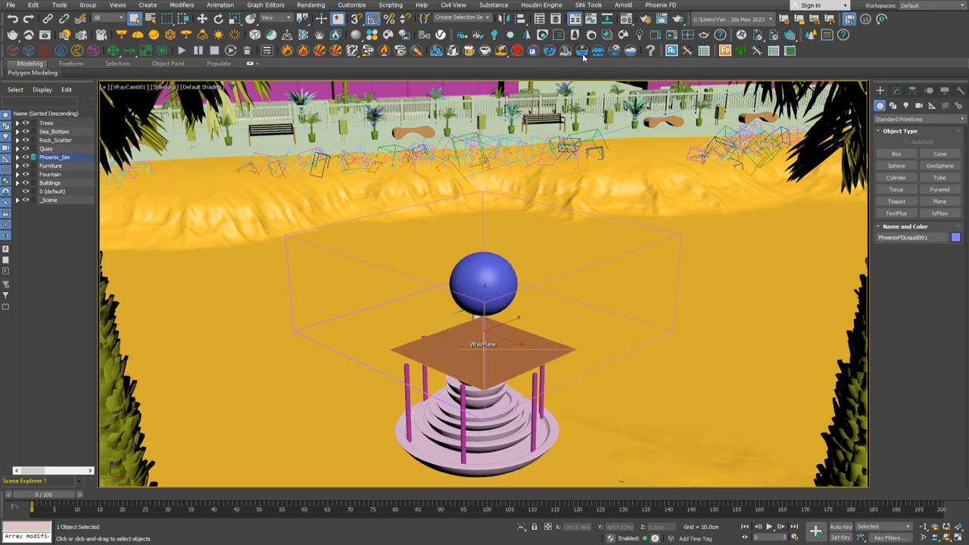
mouse_move(327, 251)
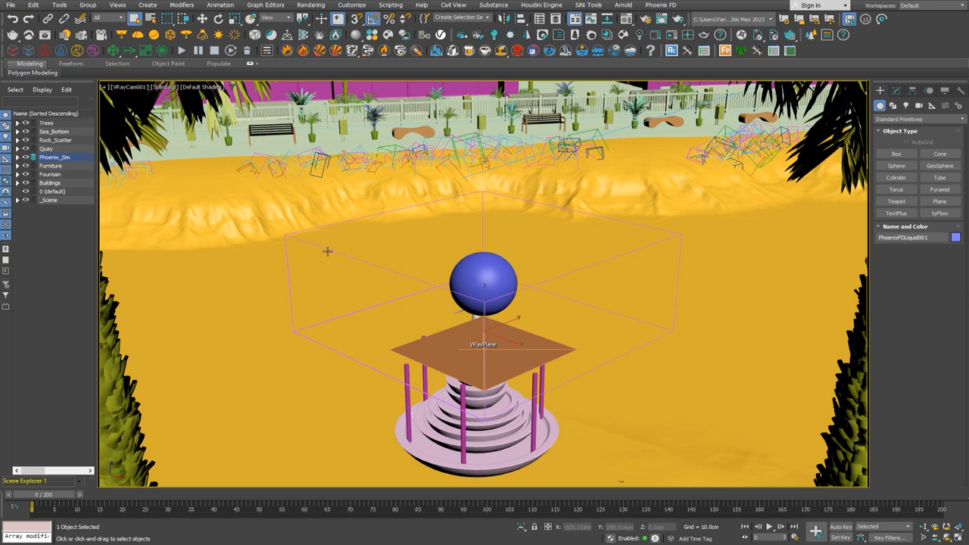
mouse_move(665, 322)
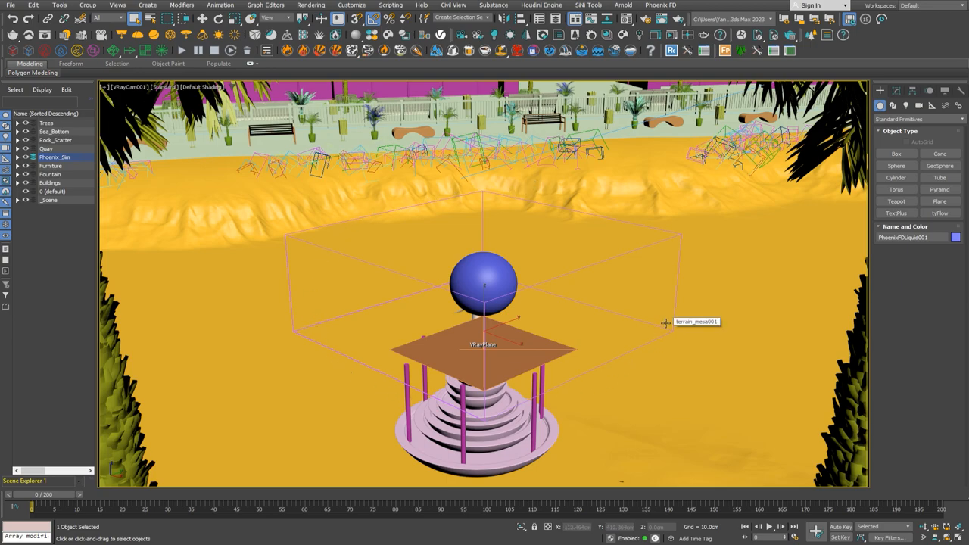
Step: Move the new PhoenixFD Liquid simulator out of the camera shot via the transform type-in fields
click(484, 284)
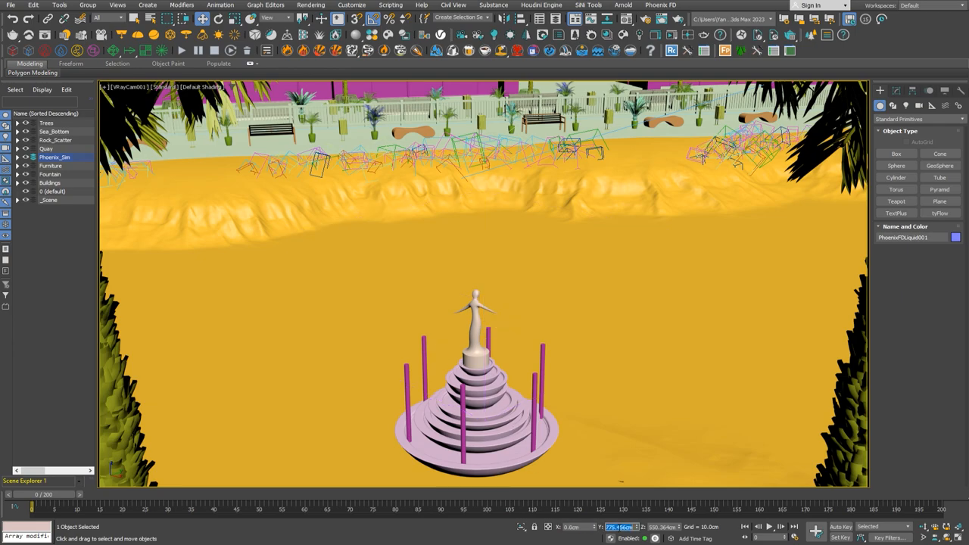
Step: Run a quick test simulation of the centred simulator and stop it after a few frames
click(476, 368)
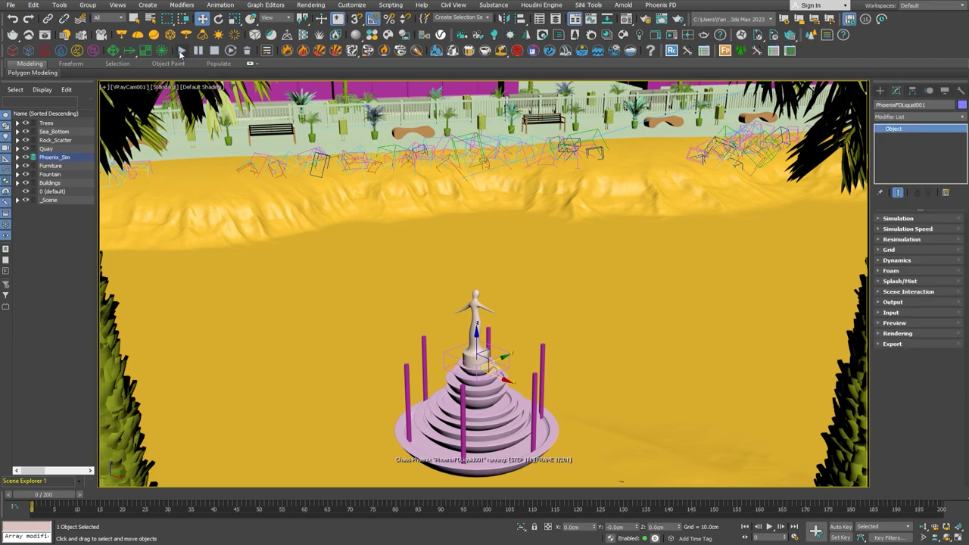
click(477, 371)
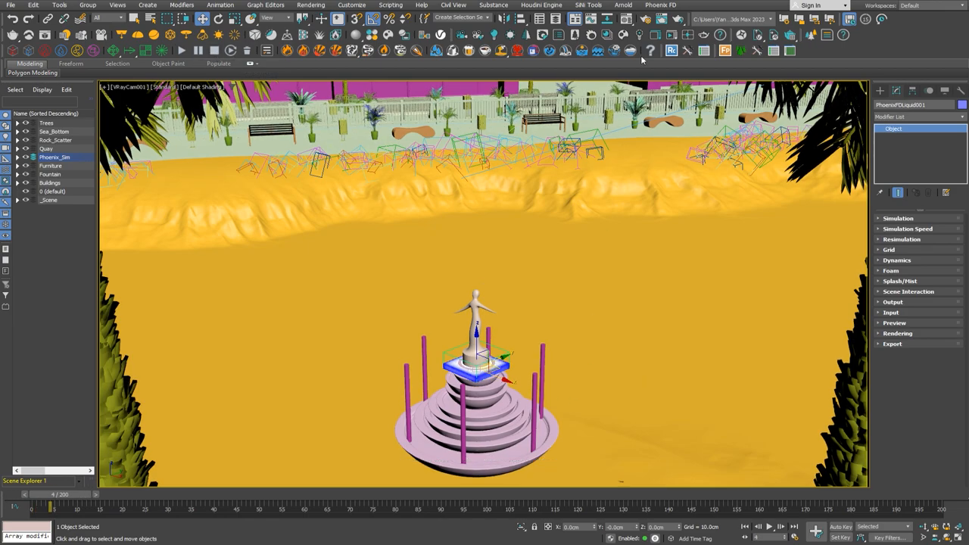
Step: Dock the Grid, Dynamics, Foam, Splash and Preview rollouts as tabs in the Chaos Phoenix Main Window
click(660, 6)
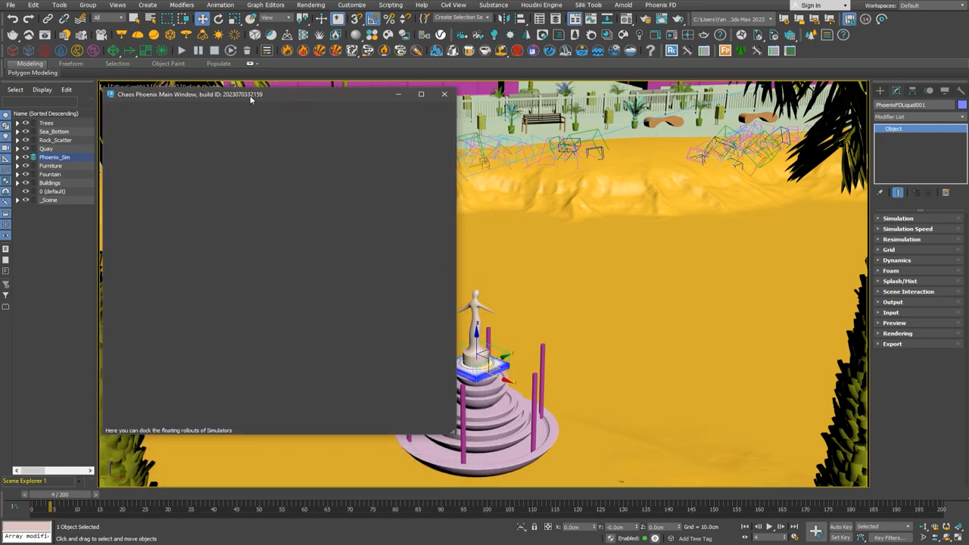
mouse_move(316, 205)
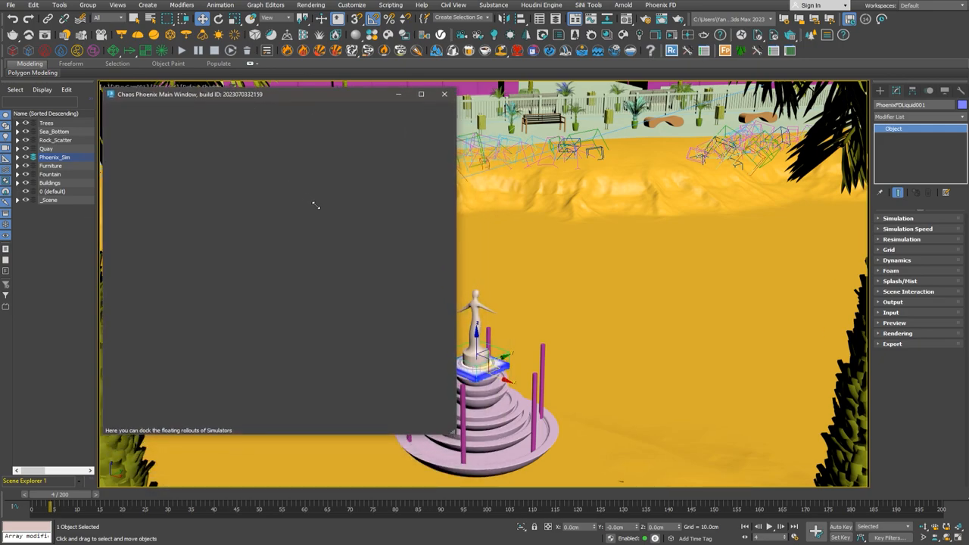
click(889, 249)
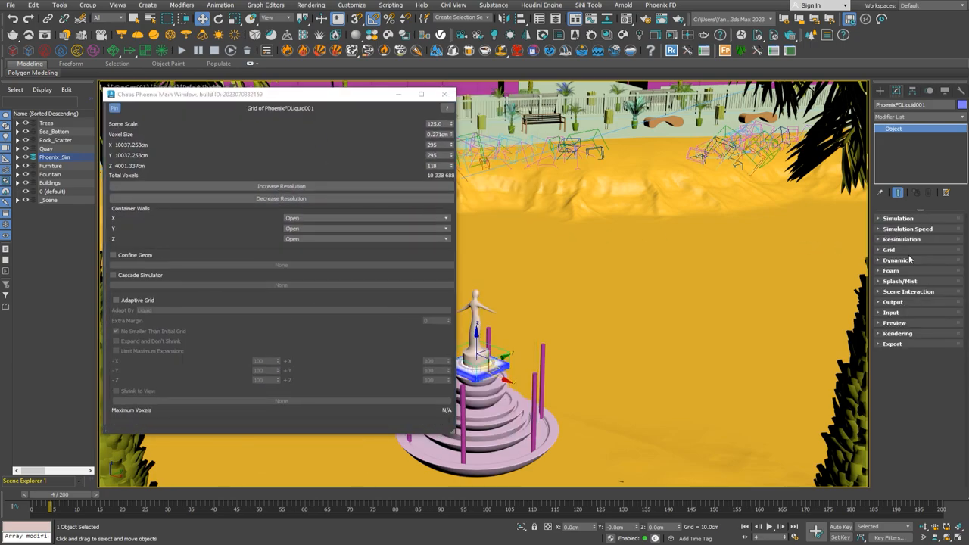
click(896, 260)
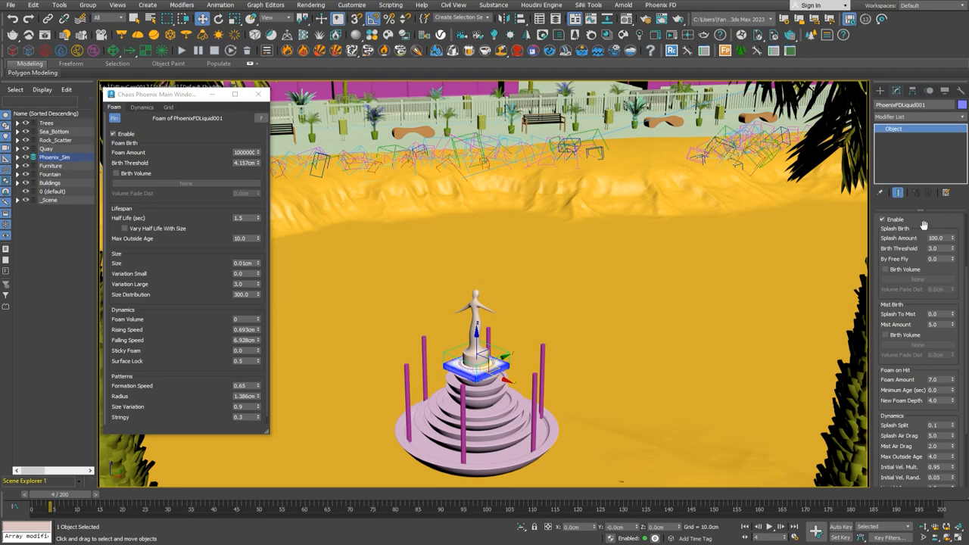
click(116, 107)
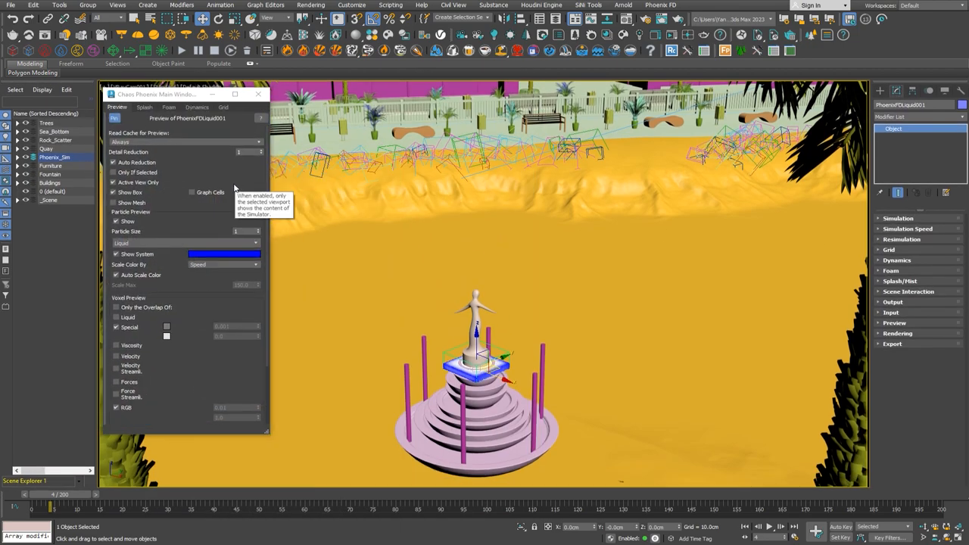
mouse_move(117, 203)
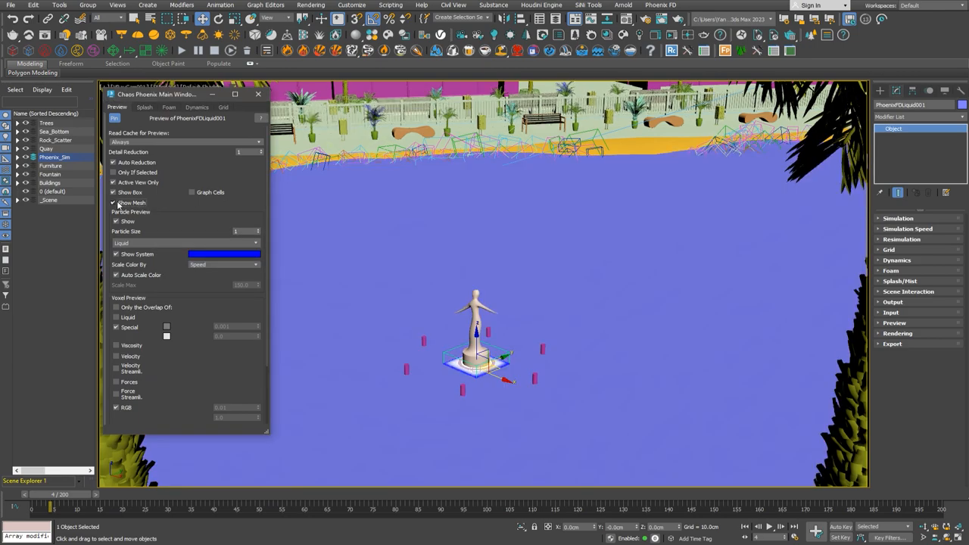
Step: Enable Show Mesh preview and size the grid to 480 × 320 × 20 cells at 3 cm voxels, scene scale 1.0
click(223, 106)
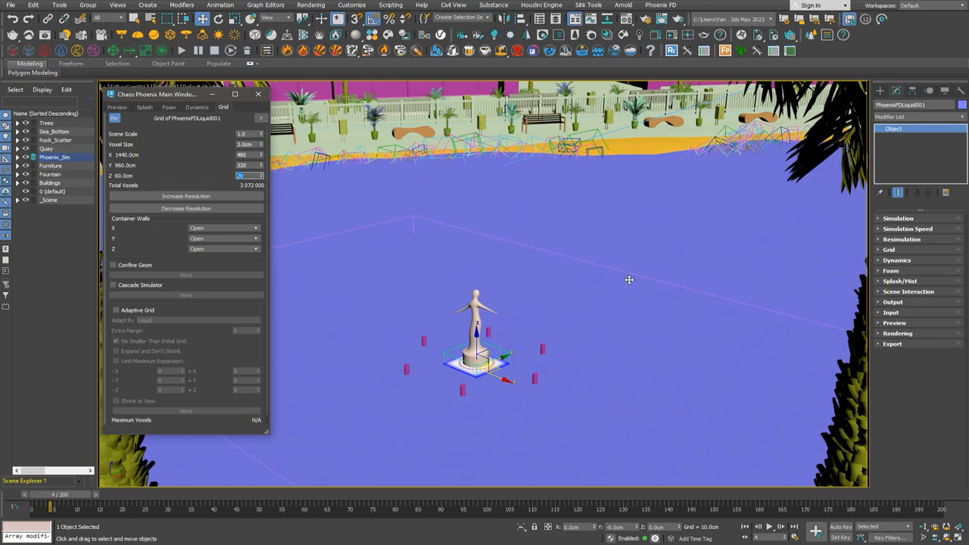
Step: Set Dynamics surface tension strength to 0.01 and disable Wetting
click(197, 107)
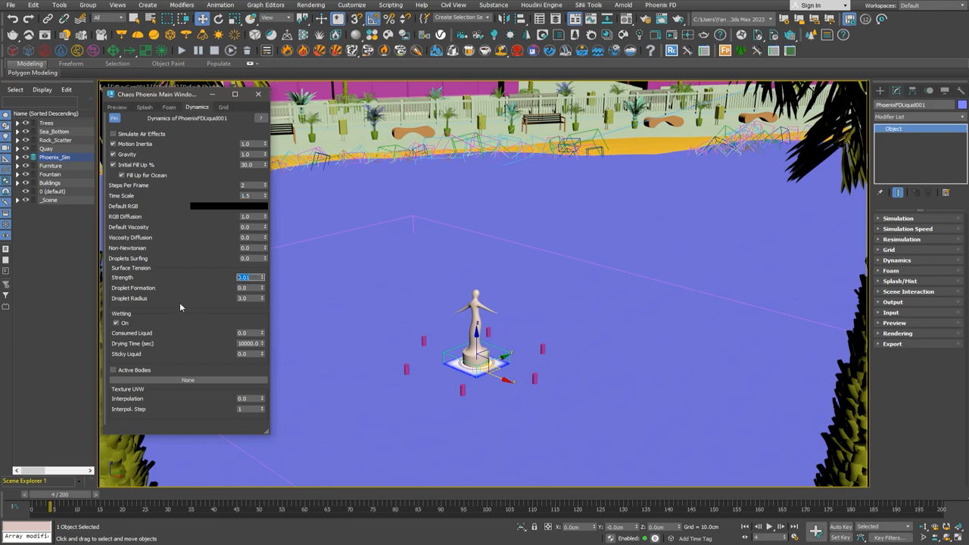
click(117, 323)
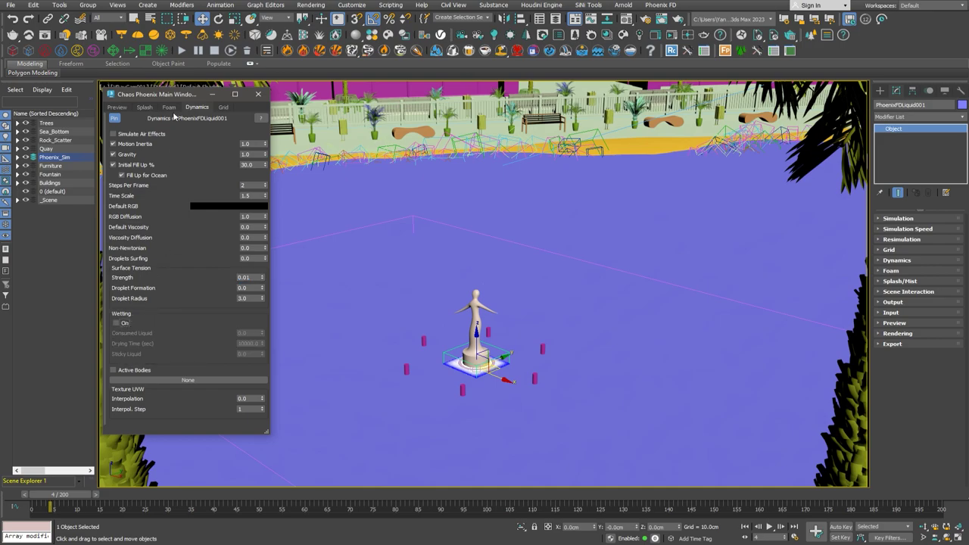
click(169, 107)
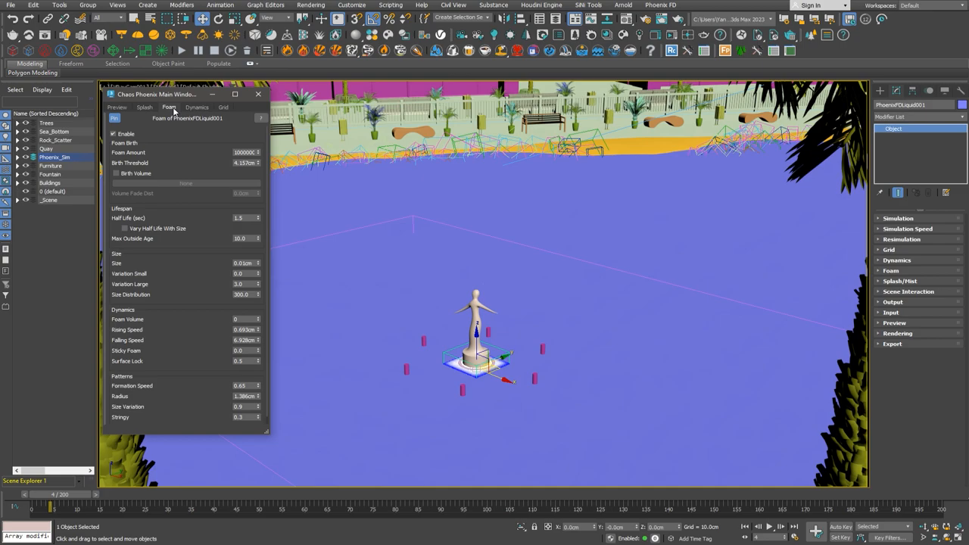
mouse_move(234, 176)
text(16)
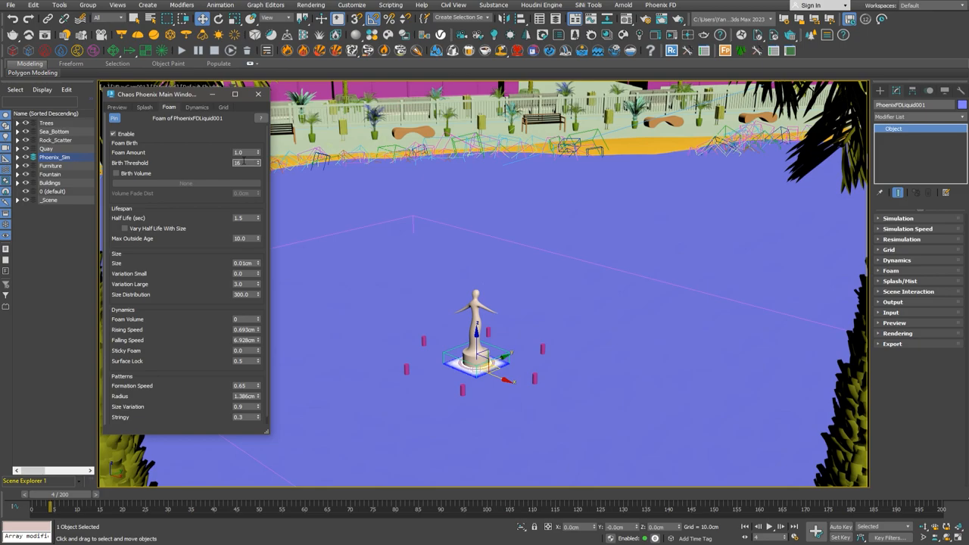
Step: Set Foam Amount 1.0, Birth Threshold 16 cm and a lower foam Falling Speed
triple_click(241, 163)
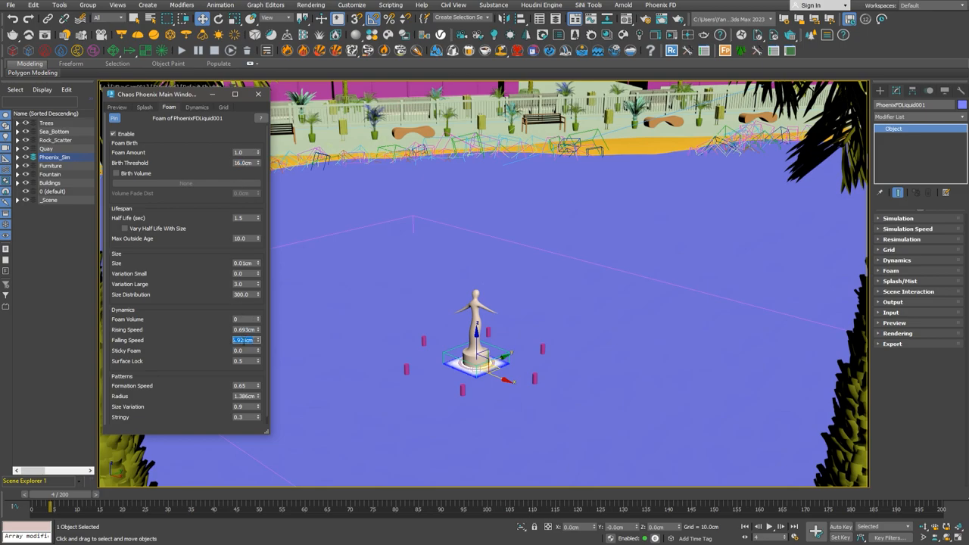
click(144, 107)
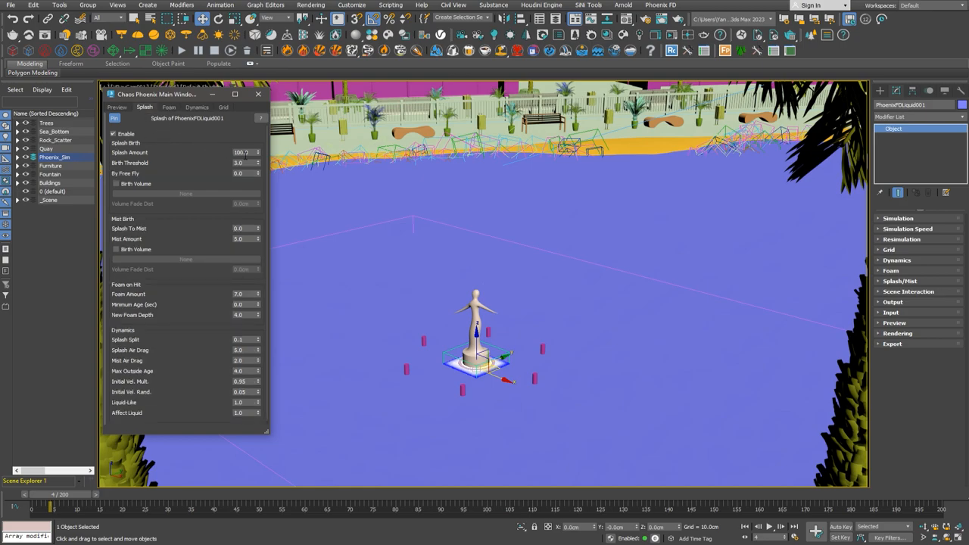
Step: Set Splash Amount 0.1, Birth Threshold 16, Foam Amount 3, Liquid-Like 10 and Affect Liquid 0
triple_click(241, 152)
text(0.1)
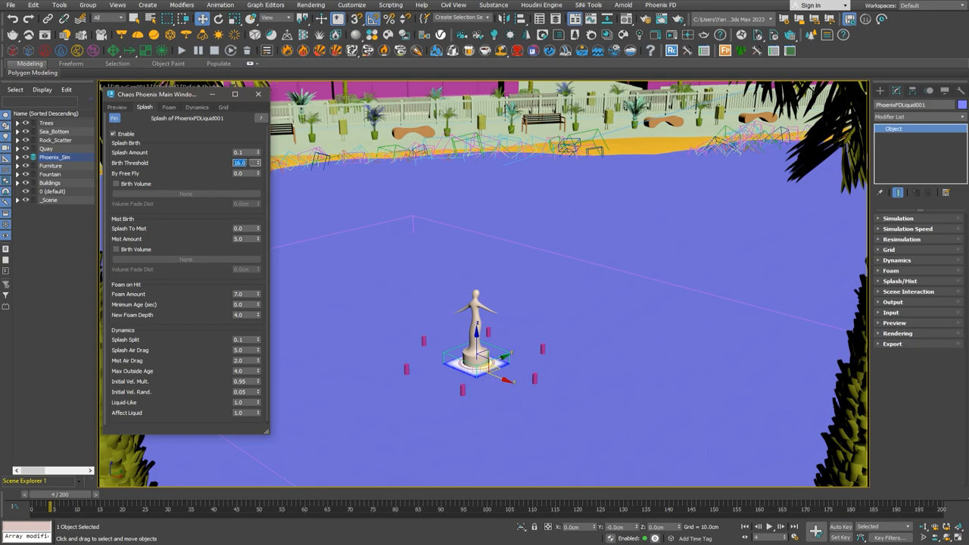
click(238, 294)
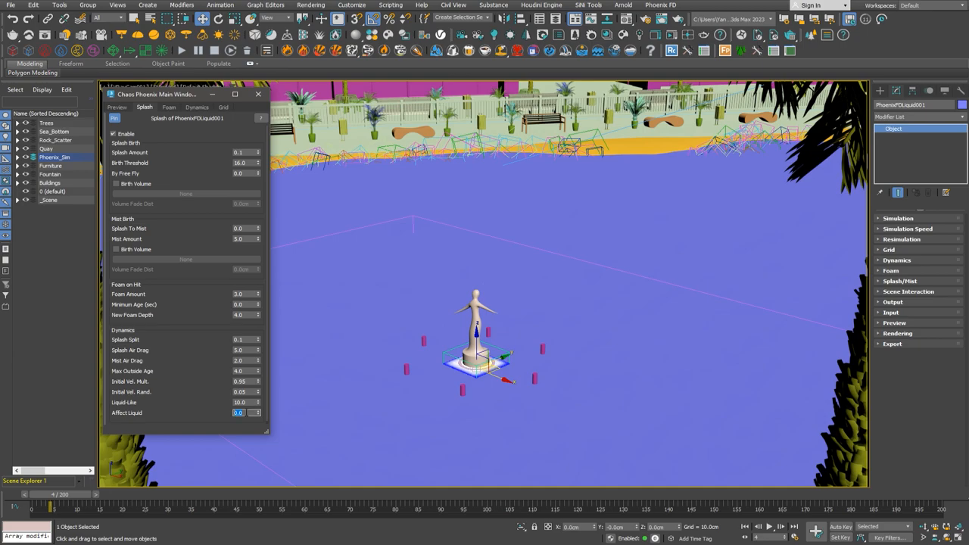
mouse_move(63, 56)
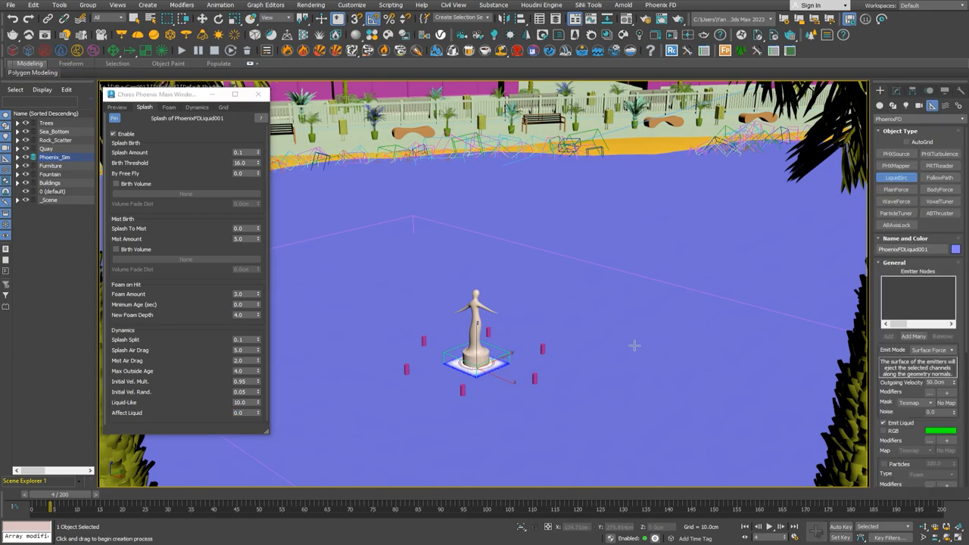
Step: Place LiquidSrc001 beside the fountain emitting from Source_Fountain with 800 cm outgoing velocity
click(895, 106)
text(80)
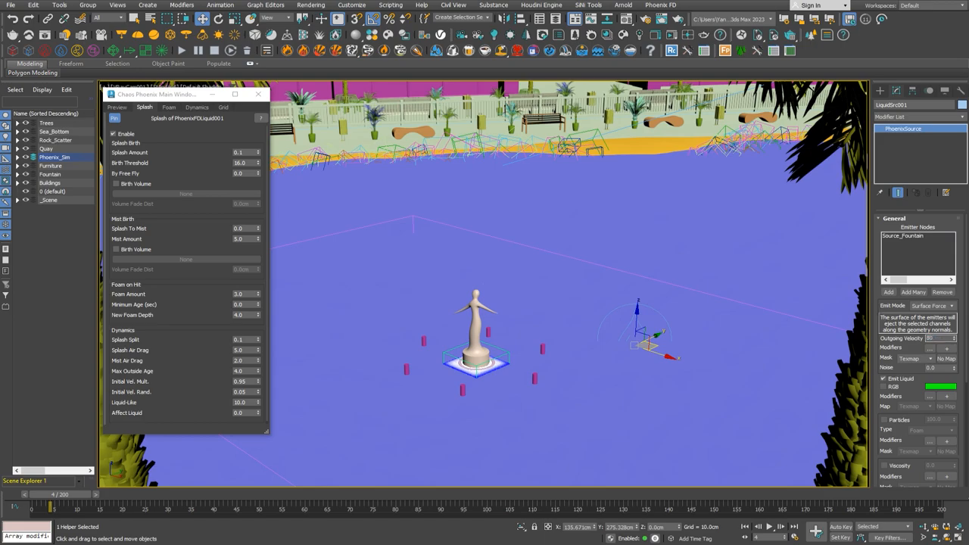
triple_click(937, 339)
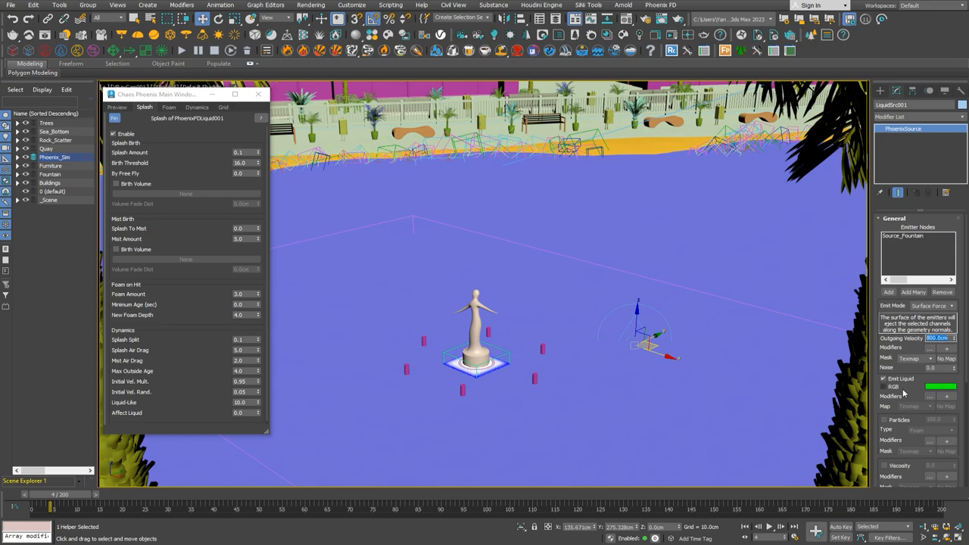
Step: Let the test simulation spray liquid from the nozzles to frame 13, then bring up the Grid settings
scroll(down, 3)
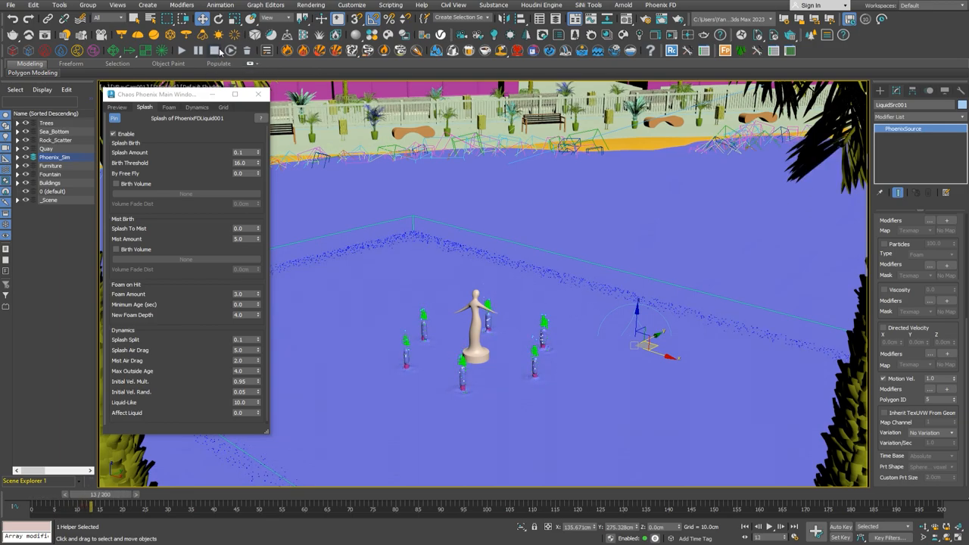
click(223, 107)
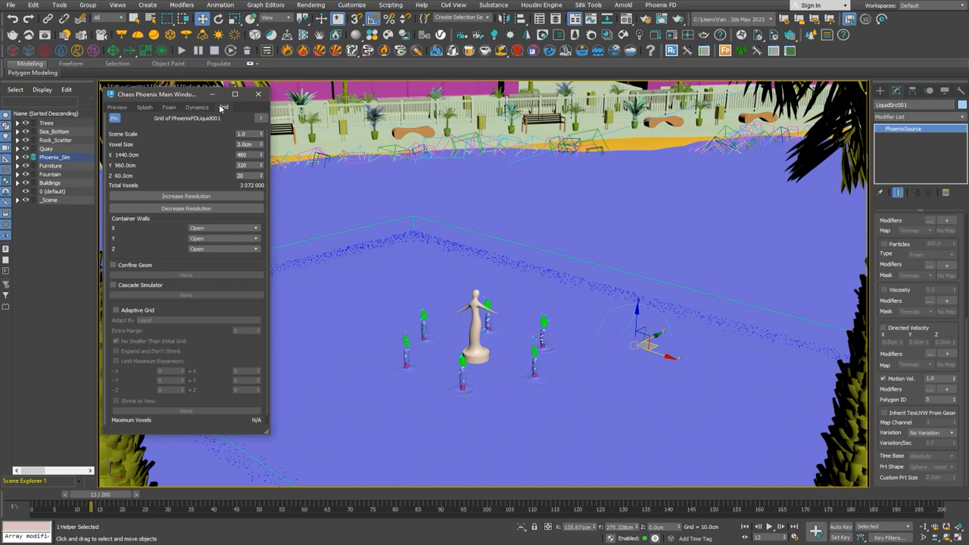
Step: Enable Adaptive Grid with maximum +Z expansion limited to 125 and rerun the simulation
click(116, 310)
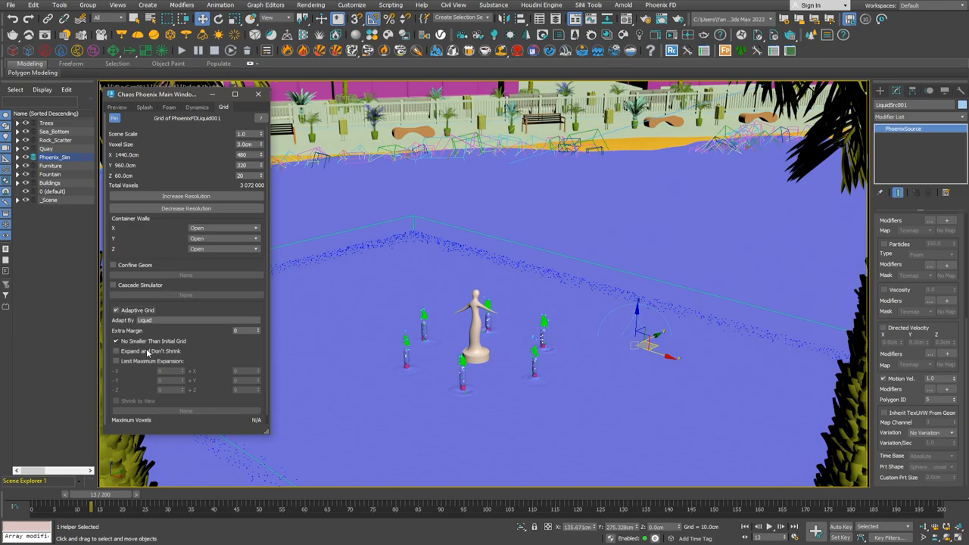
click(115, 362)
text(125)
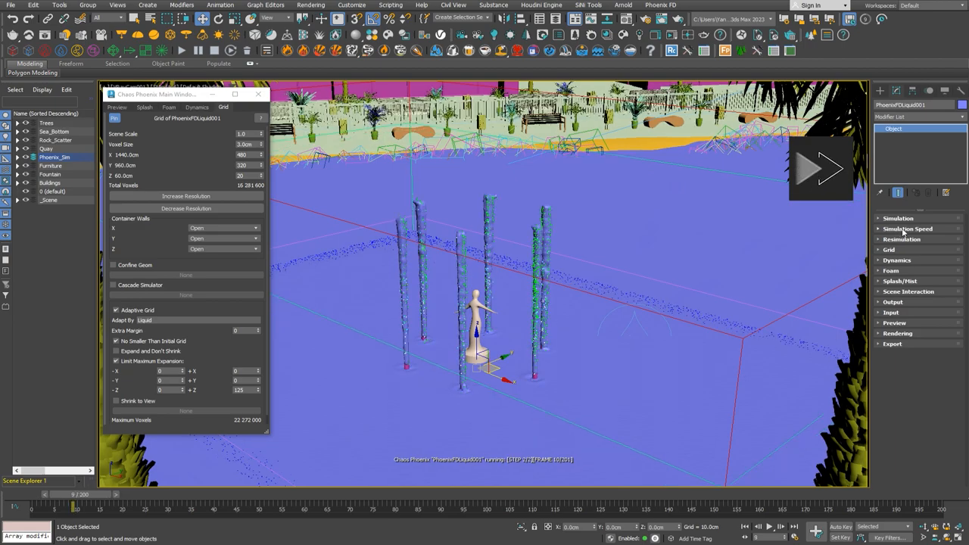
click(897, 218)
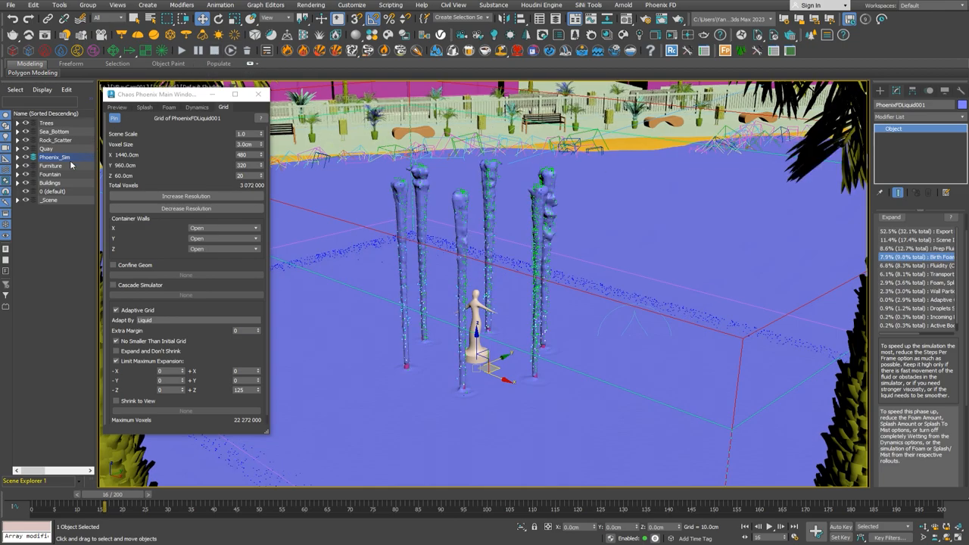
Step: Hide the scenery layers, disable Foam and Splash generation, and select the LiquidSrc001 helper
click(25, 157)
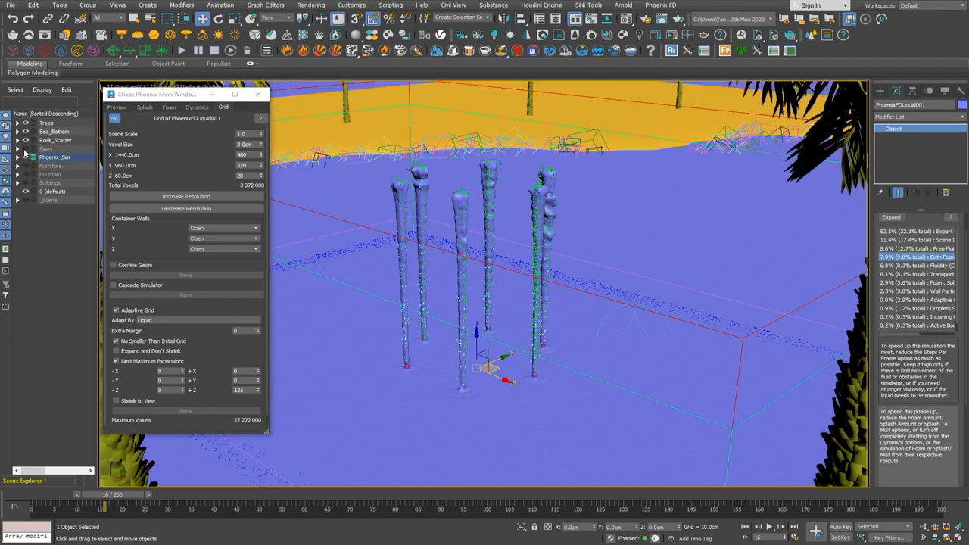
click(169, 107)
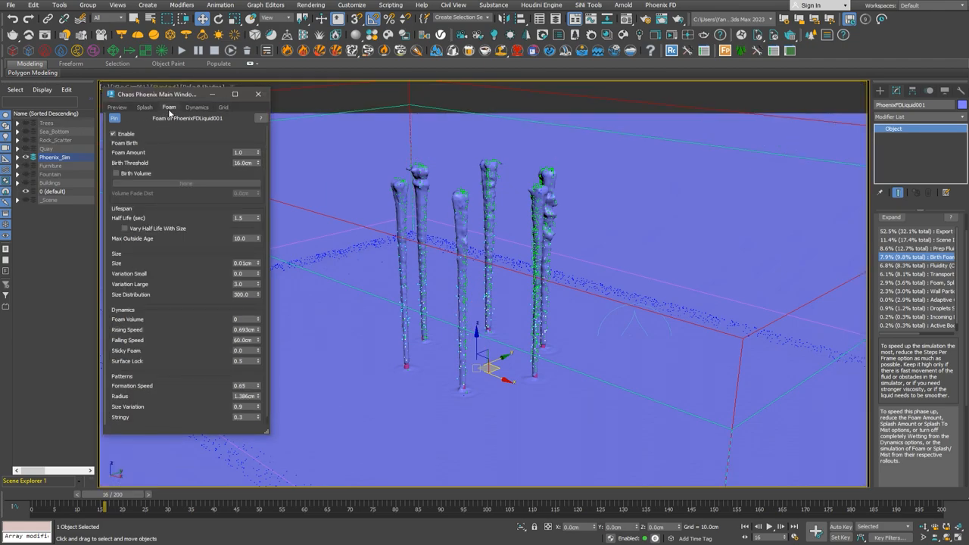
click(113, 134)
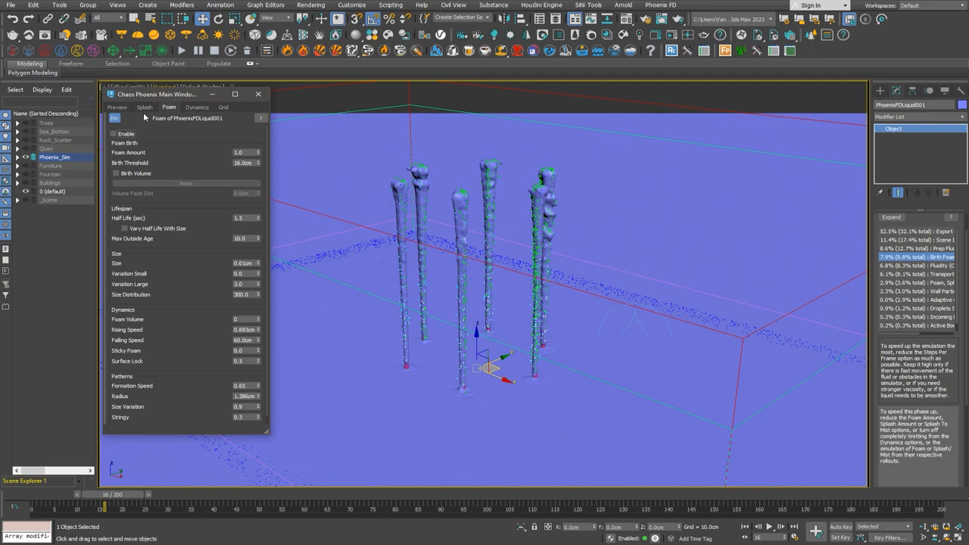
click(144, 107)
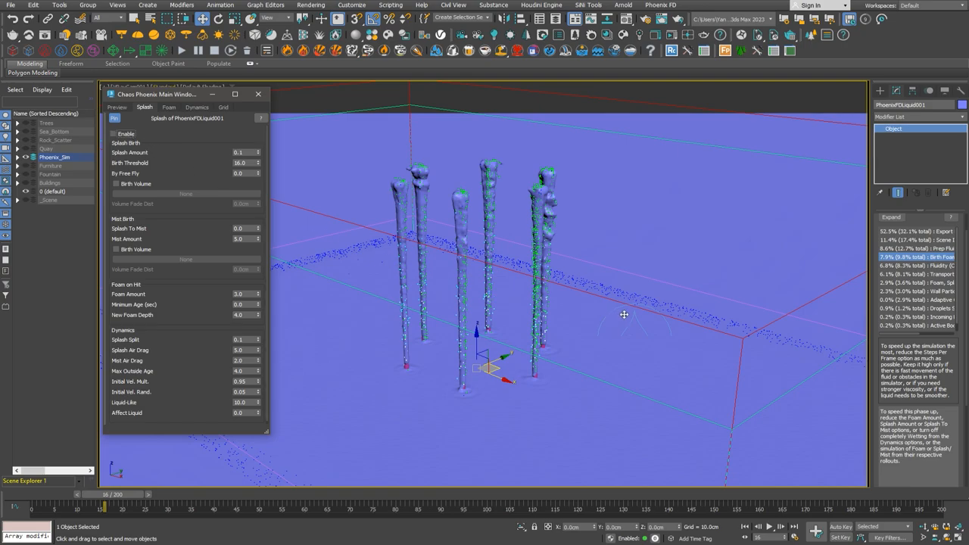
click(651, 345)
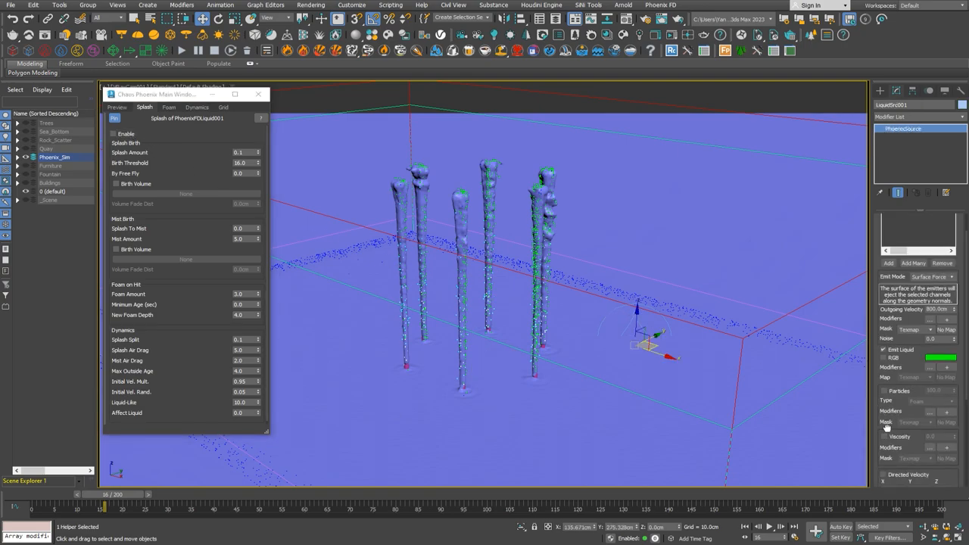
Step: Set Directed Velocity X to 200 on the liquid source and select the Source_Fountain tubes
scroll(down, 3)
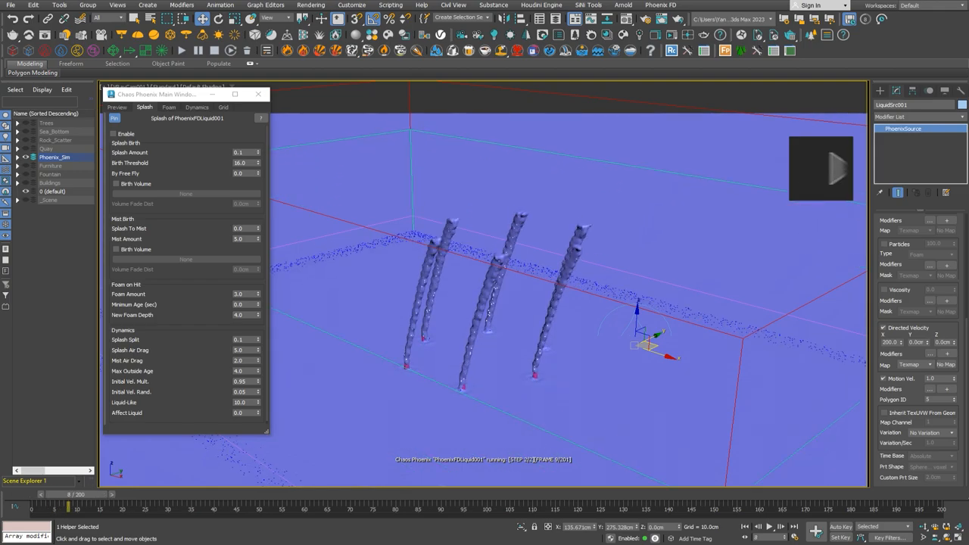
click(768, 526)
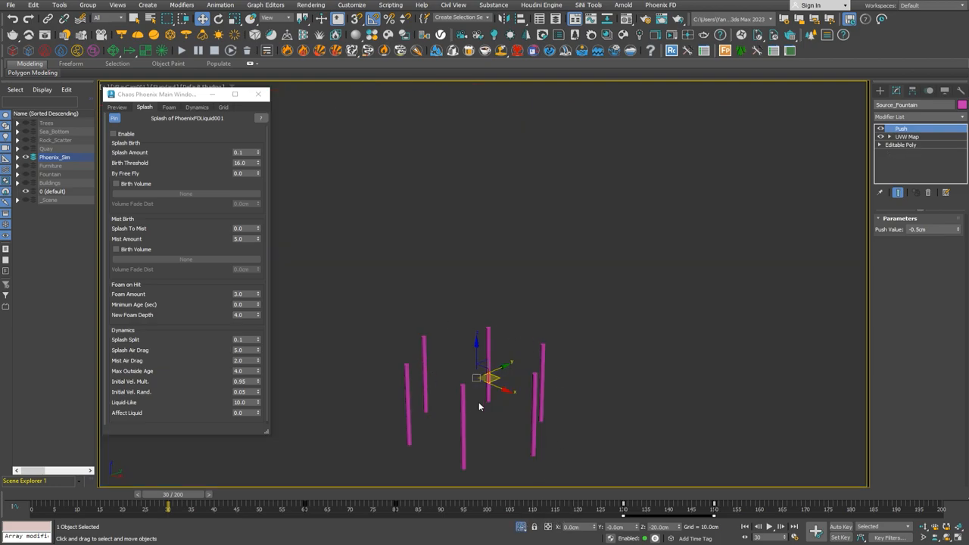
Step: Shade the tubes by Material Color and scrub the timeline to compare the animated texture colours
click(946, 91)
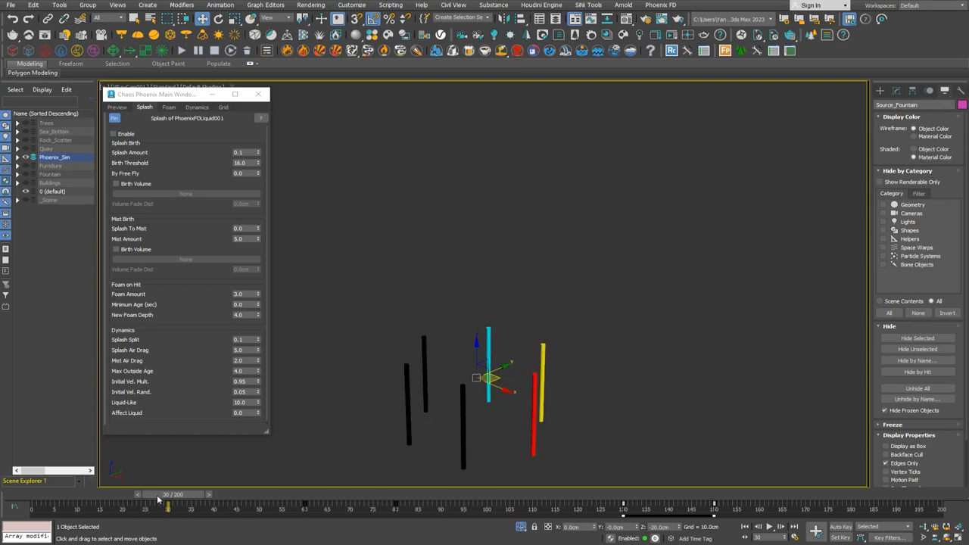
drag(168, 502, 451, 502)
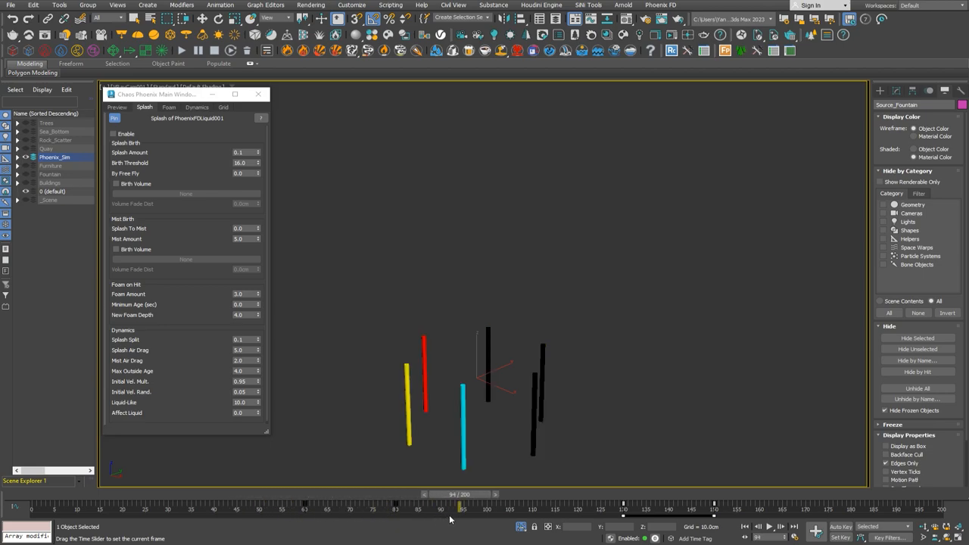
drag(459, 504, 673, 503)
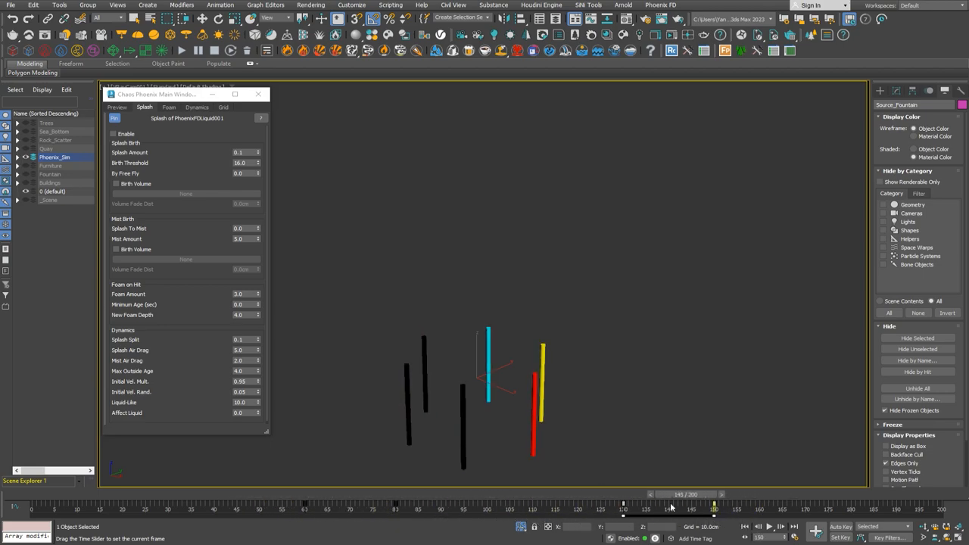
drag(670, 508, 371, 508)
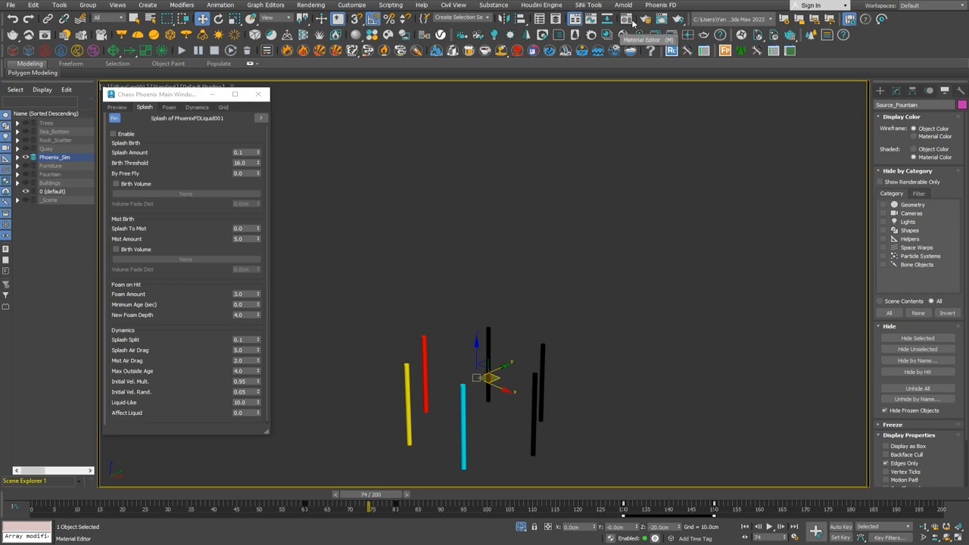
Step: Link direction_map as an Instance into the source's Directed Velocity Map slot
click(634, 24)
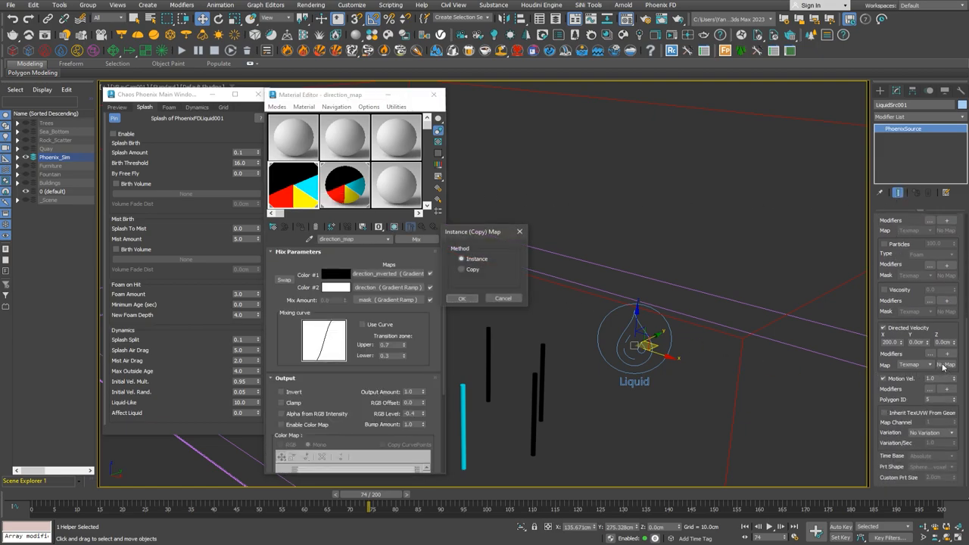
click(462, 298)
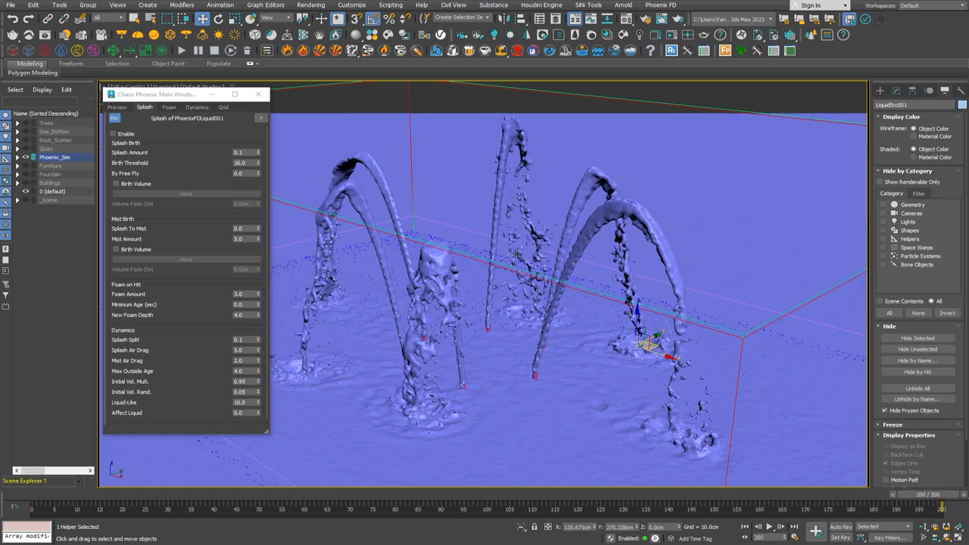
mouse_move(591, 234)
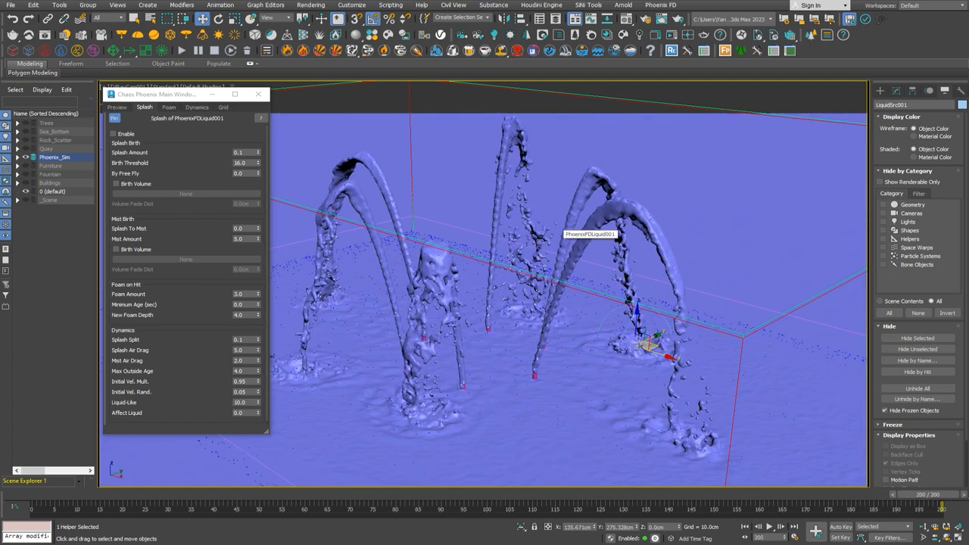
Step: Increase the simulator's grid resolution twice to 750 × 500 × 31 cells
click(169, 107)
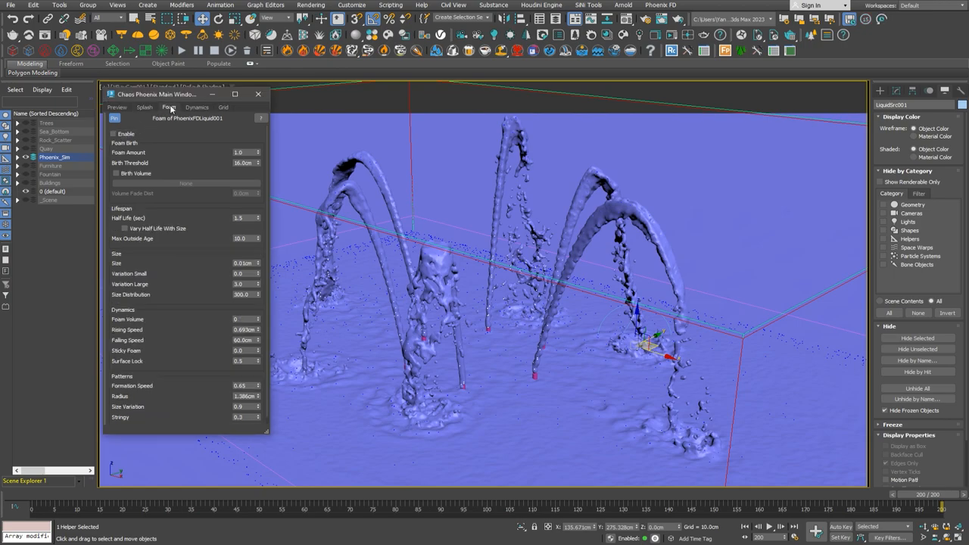
click(197, 107)
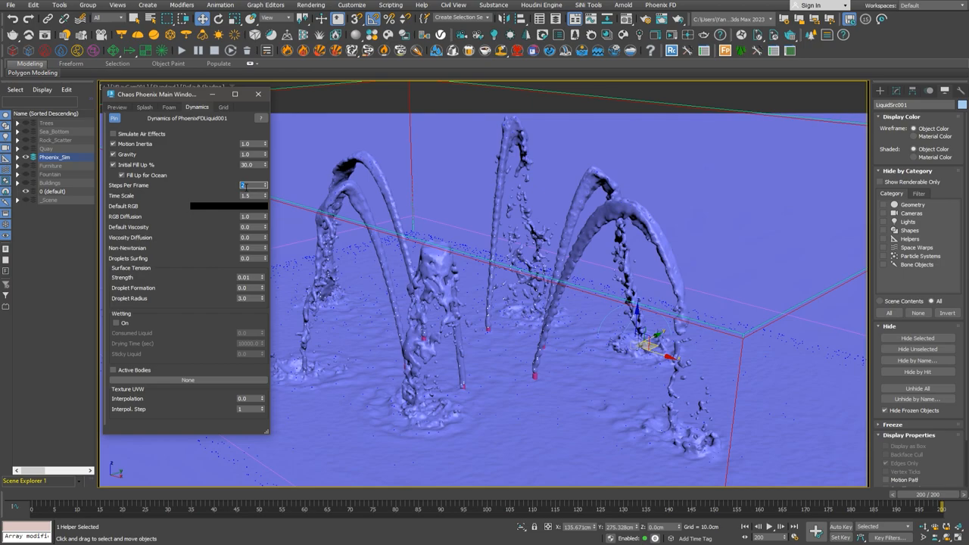
click(223, 107)
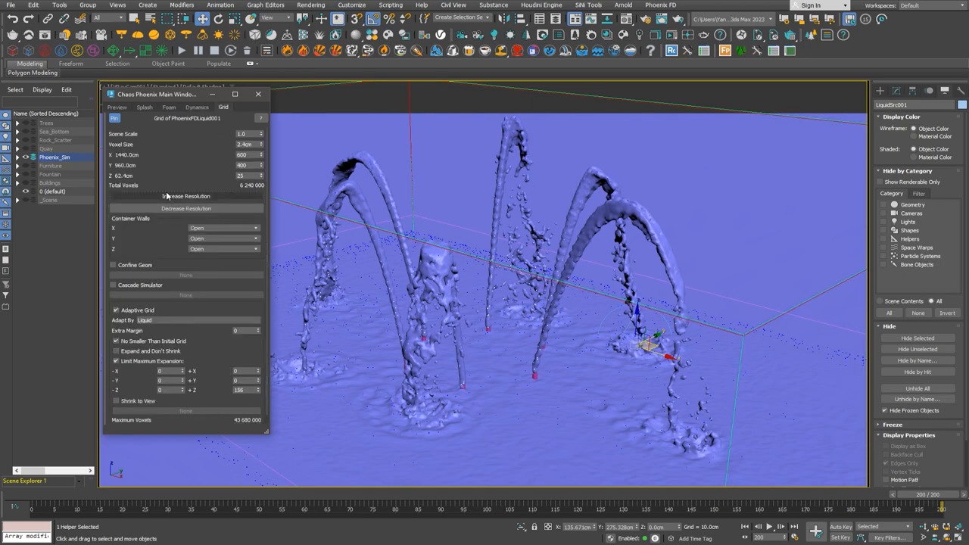
click(186, 196)
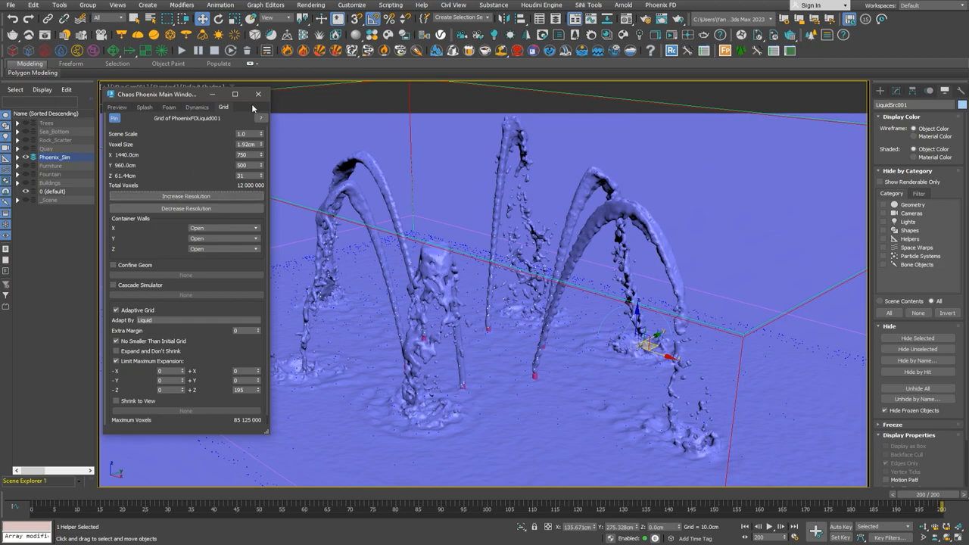
Step: Close the simulator settings and start a fresh Phoenix liquid simulation
click(258, 94)
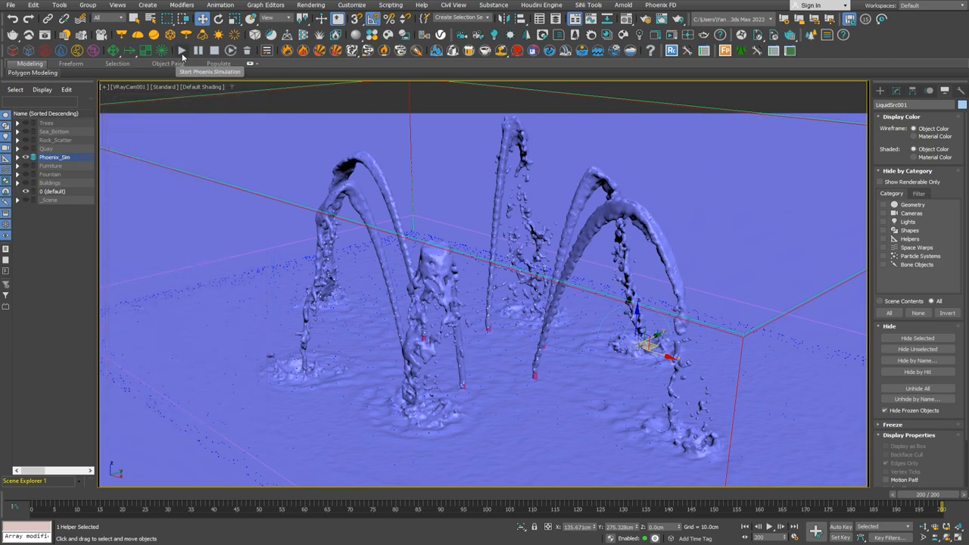
click(181, 50)
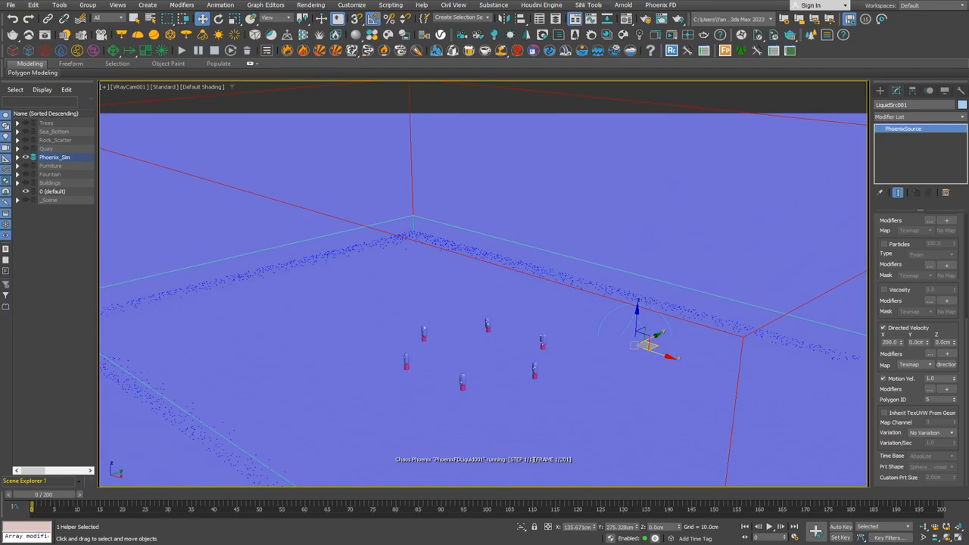
click(769, 527)
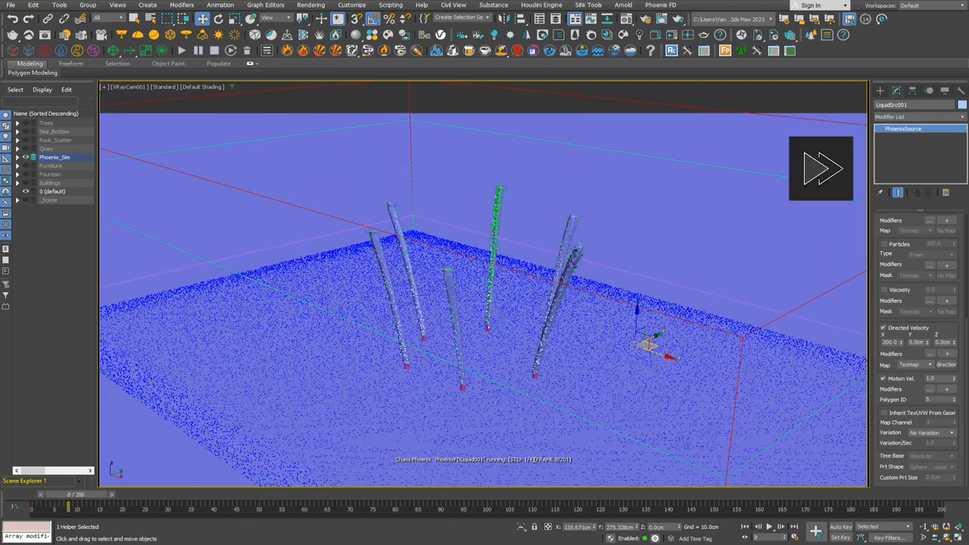